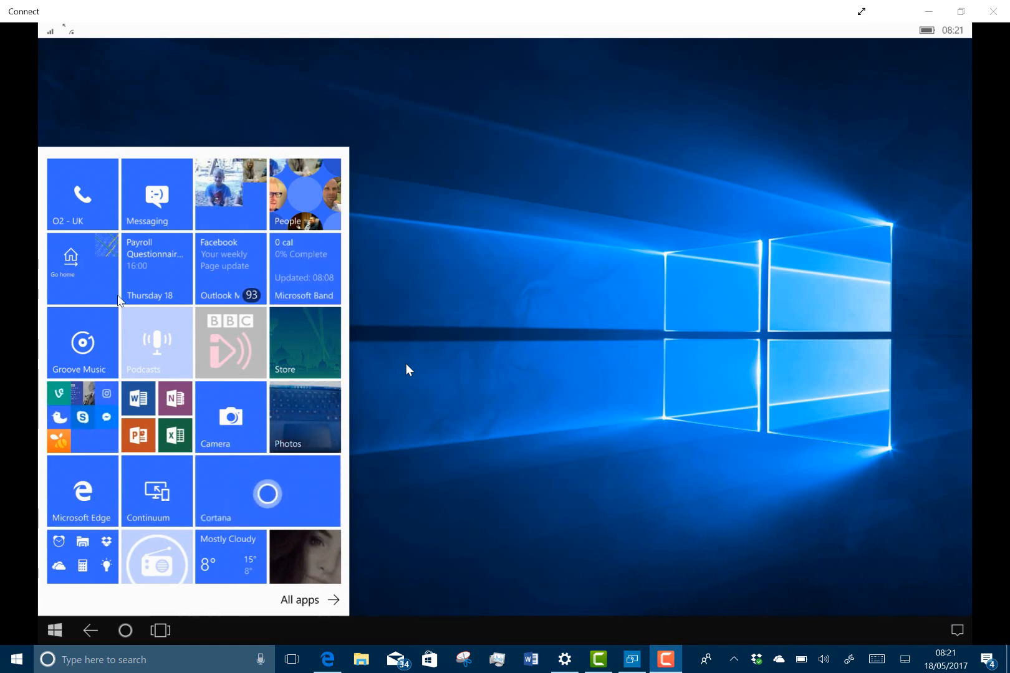
{"action": "mouse_move", "coordinate": [318, 509]}
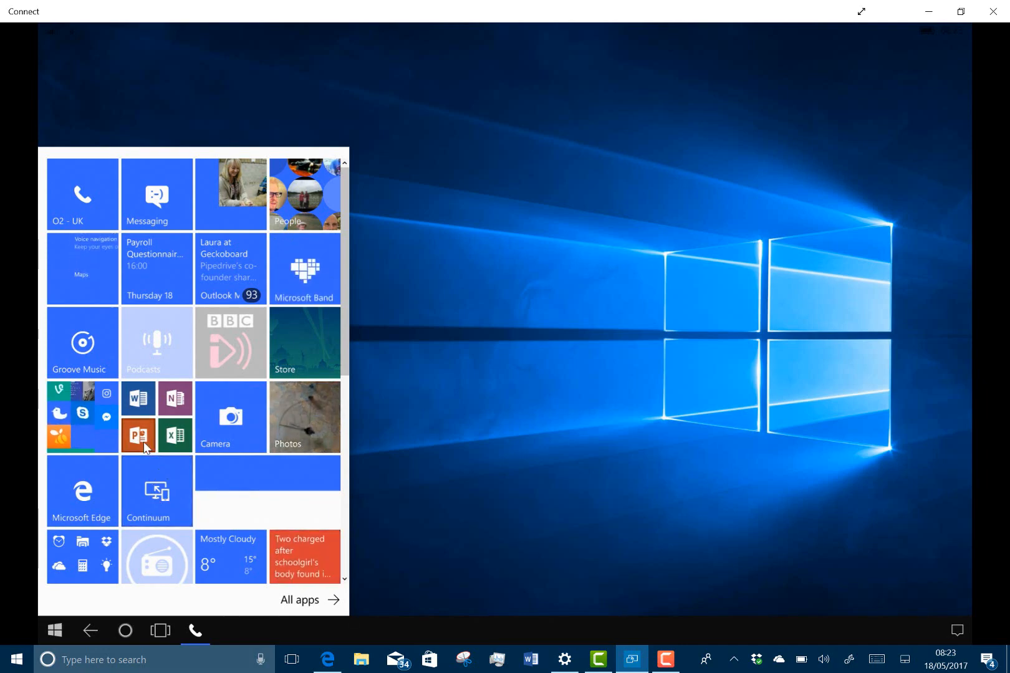
- Launch the Settings app from the projected phone's Start screen
{"action": "left_click", "coordinate": [564, 659]}
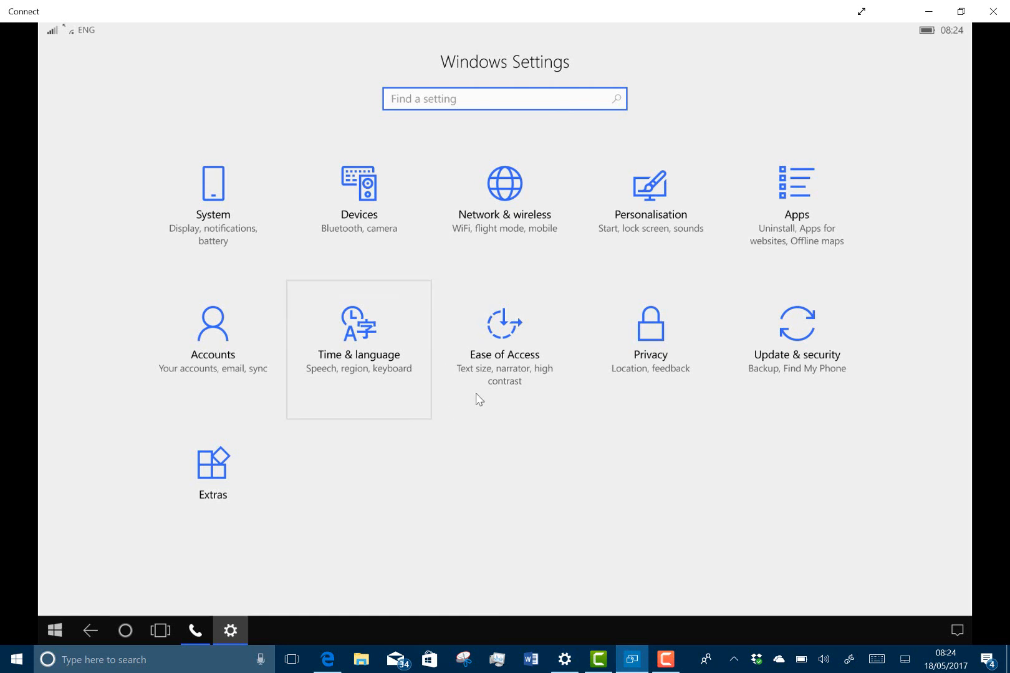
{"action": "mouse_move", "coordinate": [504, 338]}
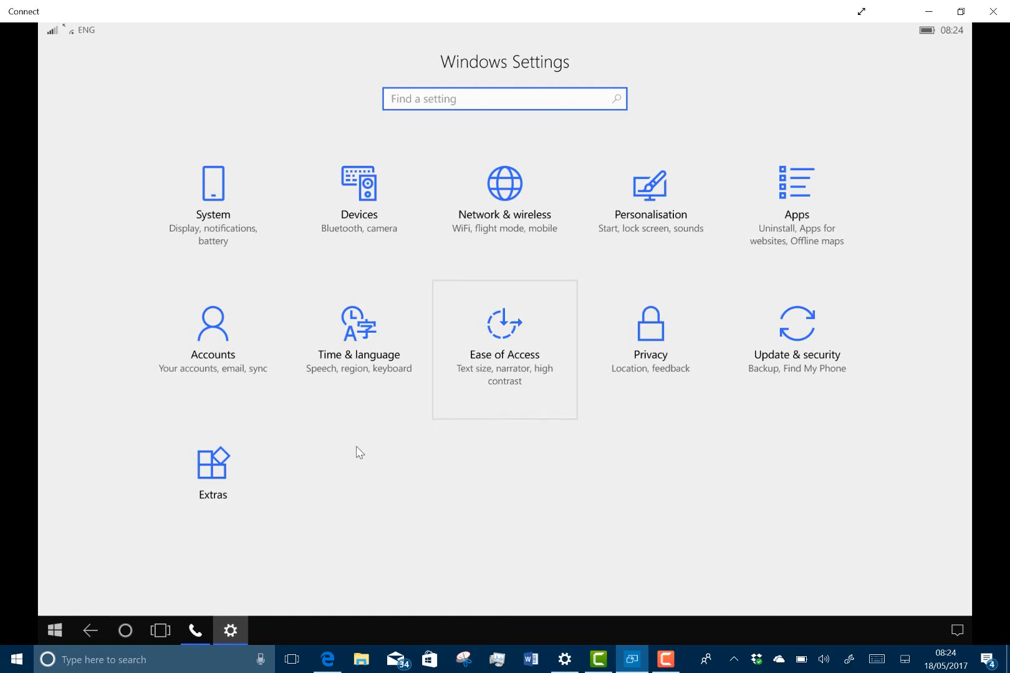
- Go into System settings and show the About page with device information
{"action": "left_click", "coordinate": [505, 99]}
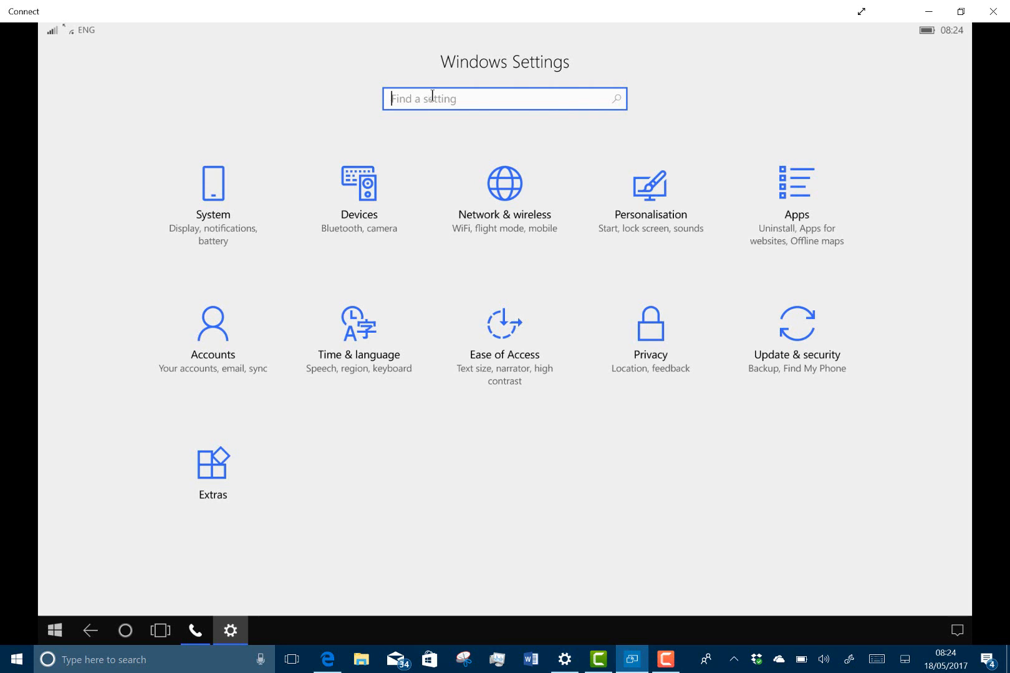
{"action": "mouse_move", "coordinate": [372, 122]}
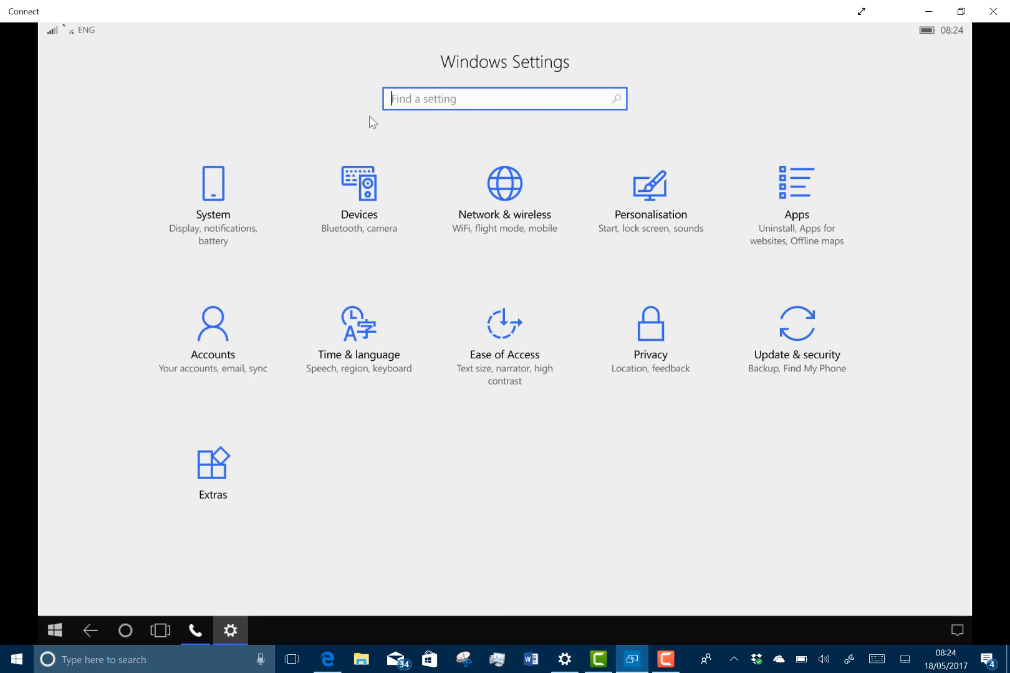
{"action": "left_click", "coordinate": [213, 193]}
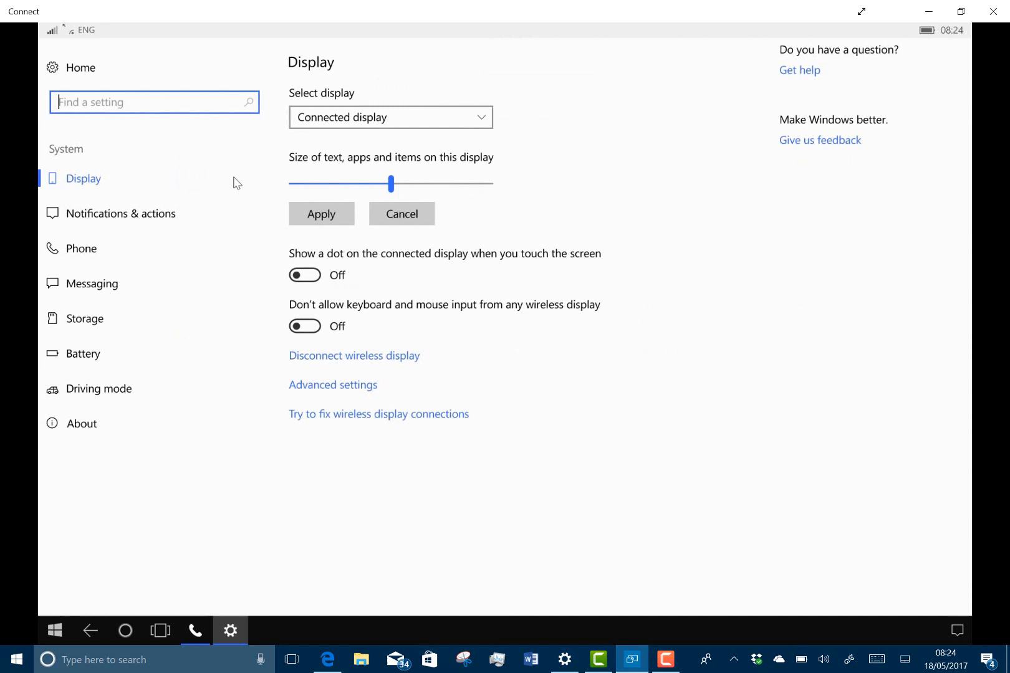
{"action": "mouse_move", "coordinate": [103, 434]}
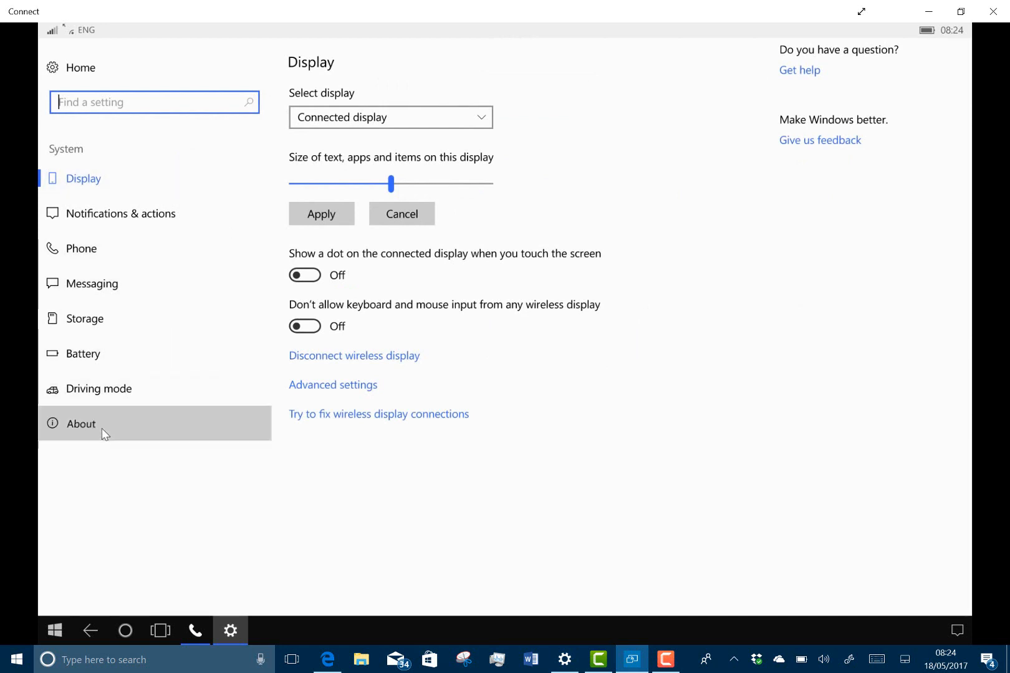
{"action": "left_click", "coordinate": [81, 424]}
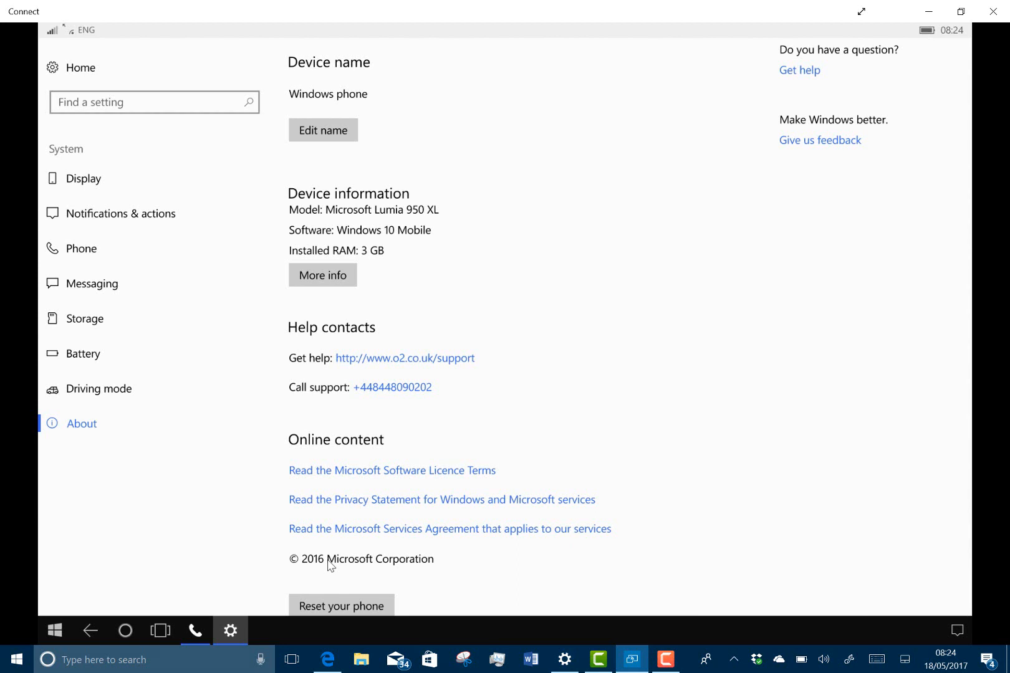
{"action": "mouse_move", "coordinate": [74, 628]}
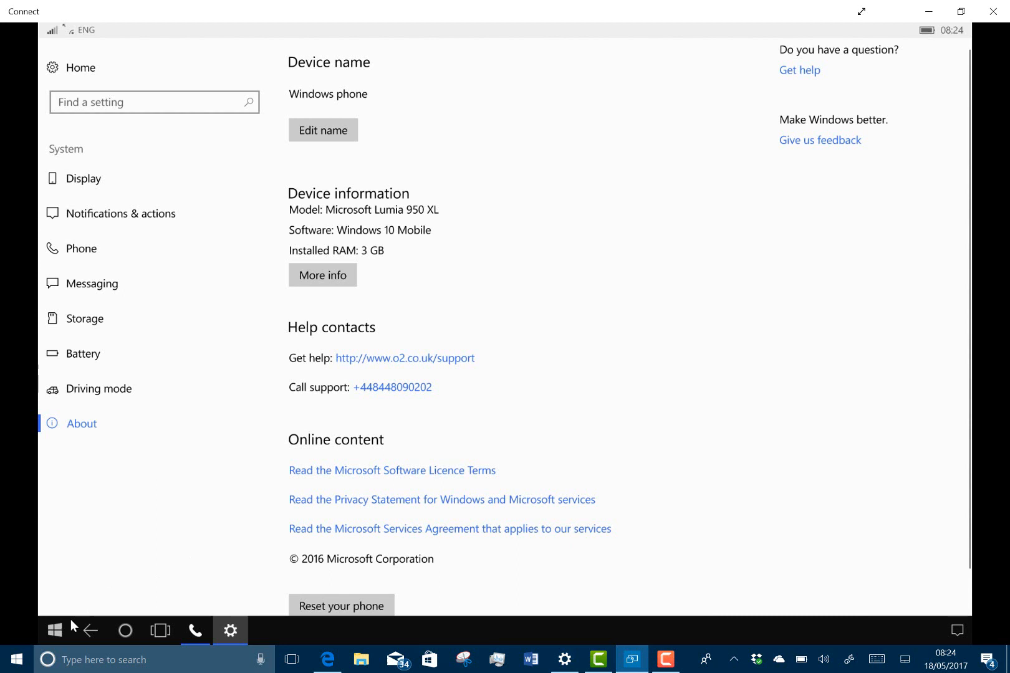
- Return to the phone's Start screen from the About page
{"action": "left_click", "coordinate": [54, 630]}
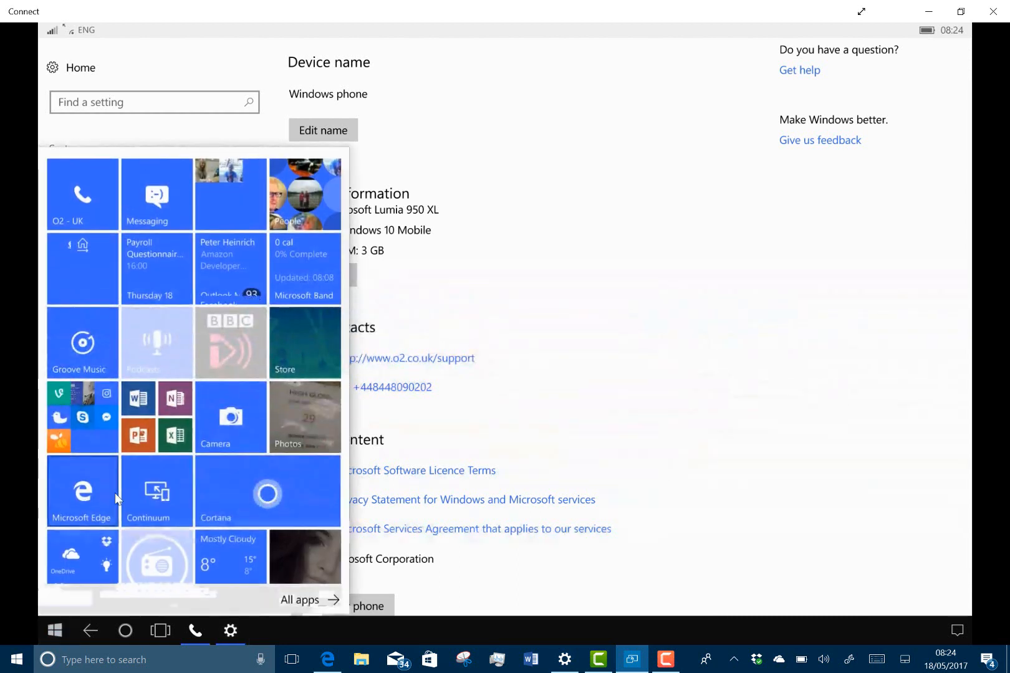